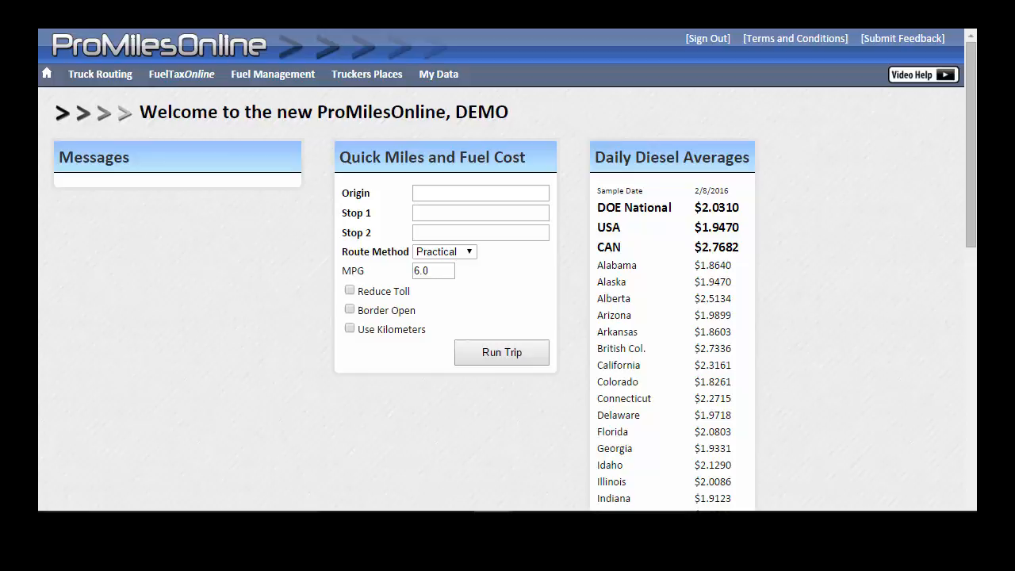
{"action": "mouse_move", "coordinate": [184, 82]}
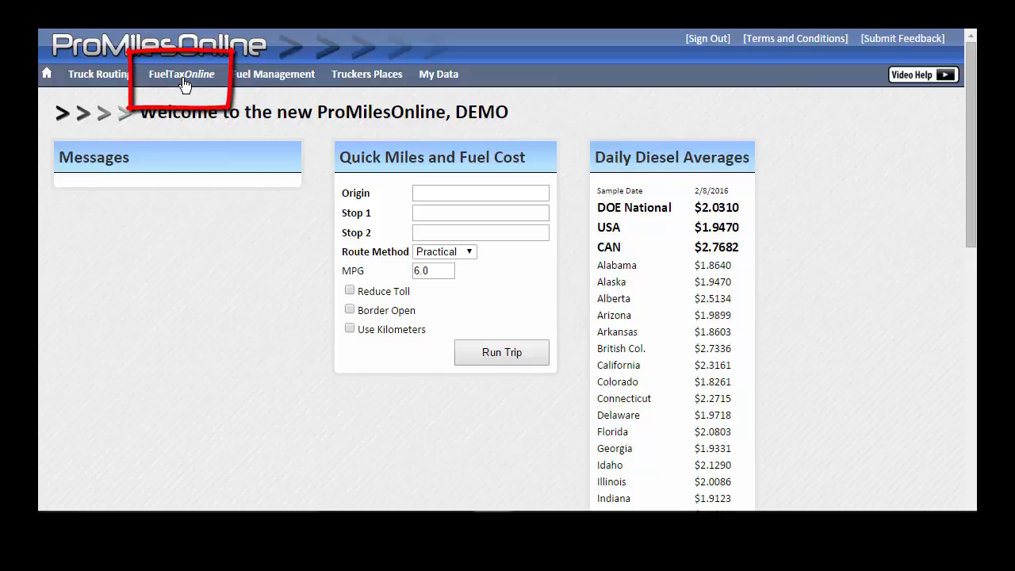
{"action": "mouse_move", "coordinate": [186, 86]}
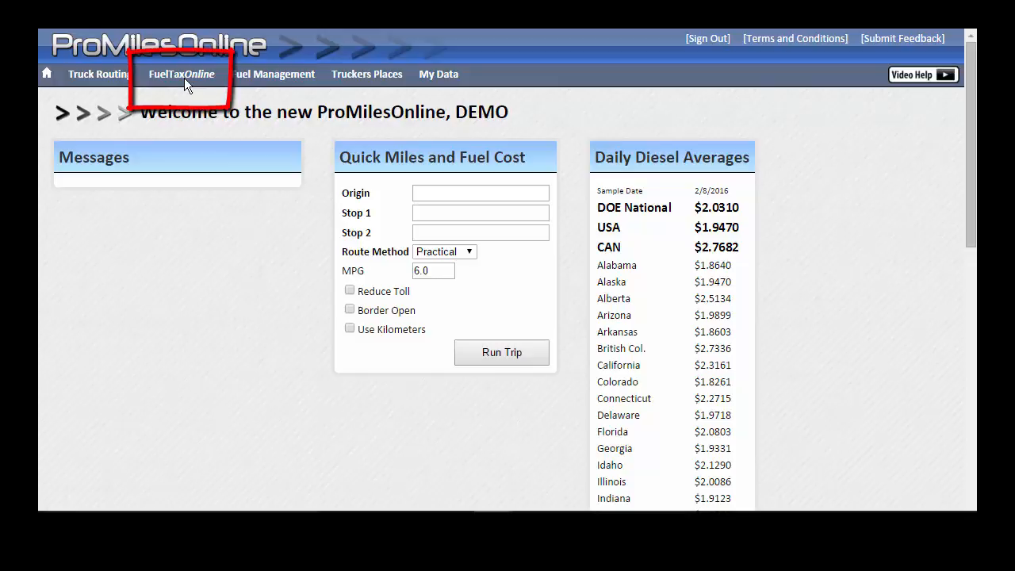
Enter FuelTaxOnline and set the active reporting period to 4th Quarter 2015.
{"action": "left_click", "coordinate": [181, 75]}
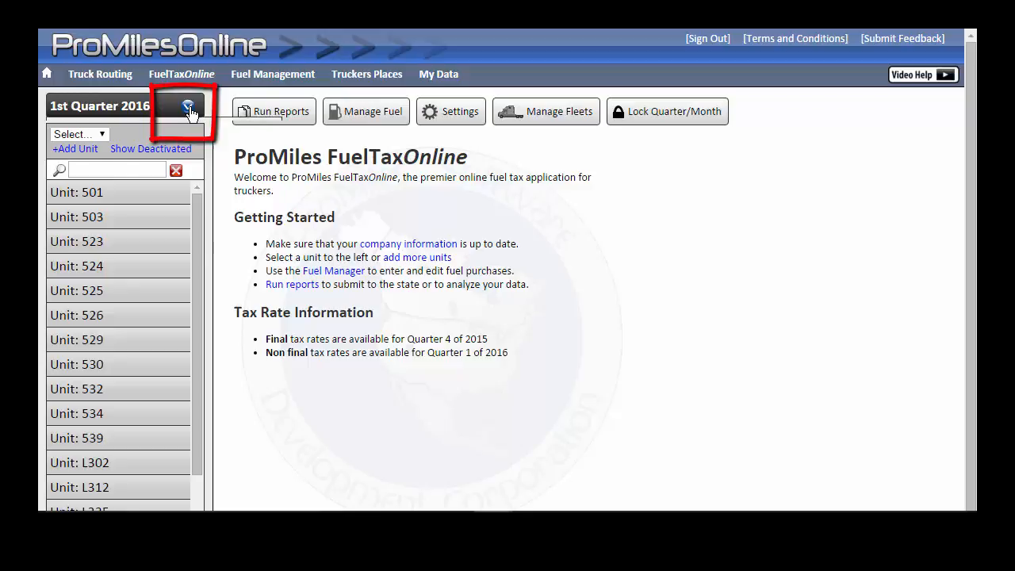
{"action": "left_click", "coordinate": [187, 105]}
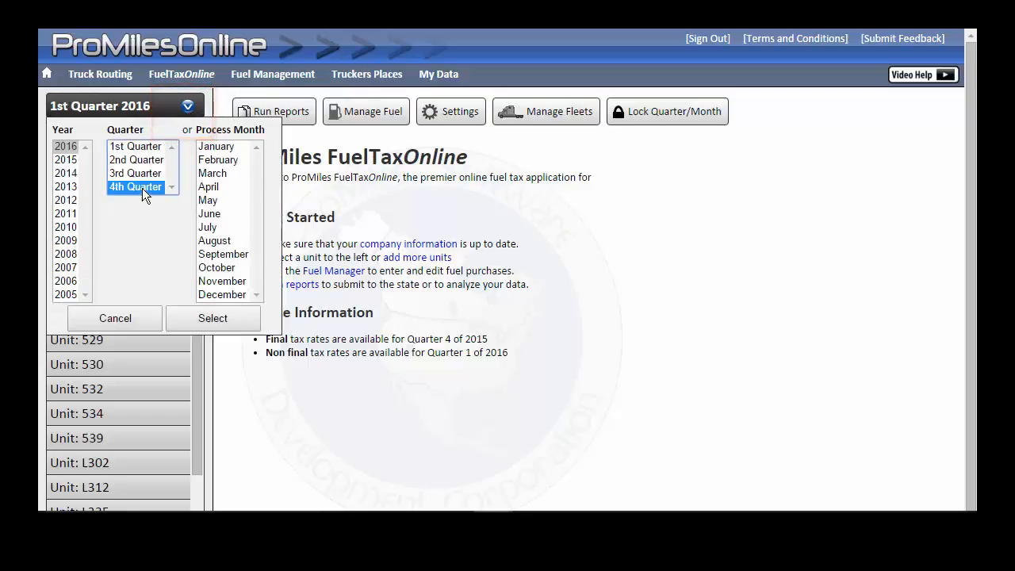
{"action": "left_click", "coordinate": [65, 159]}
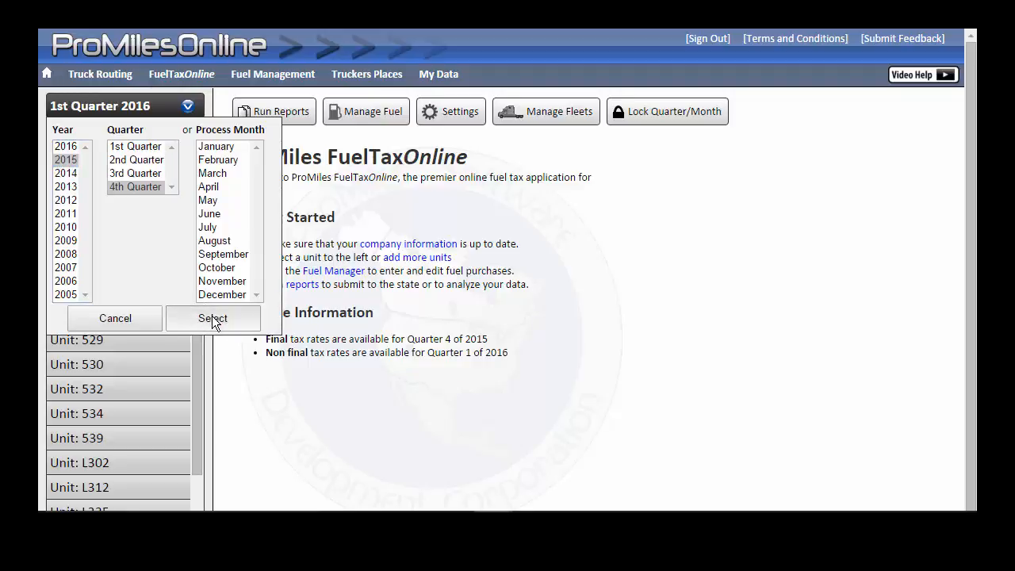
{"action": "left_click", "coordinate": [213, 317]}
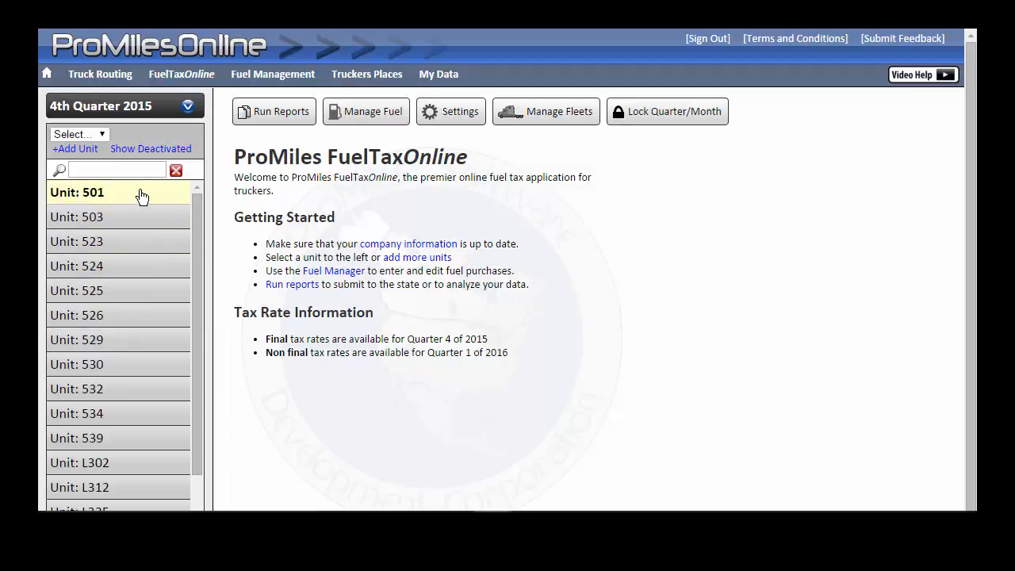
Show Unit 501's Q4 2015 trip records totaling 3751.5 miles at 9.9 MPG.
{"action": "left_click", "coordinate": [76, 192]}
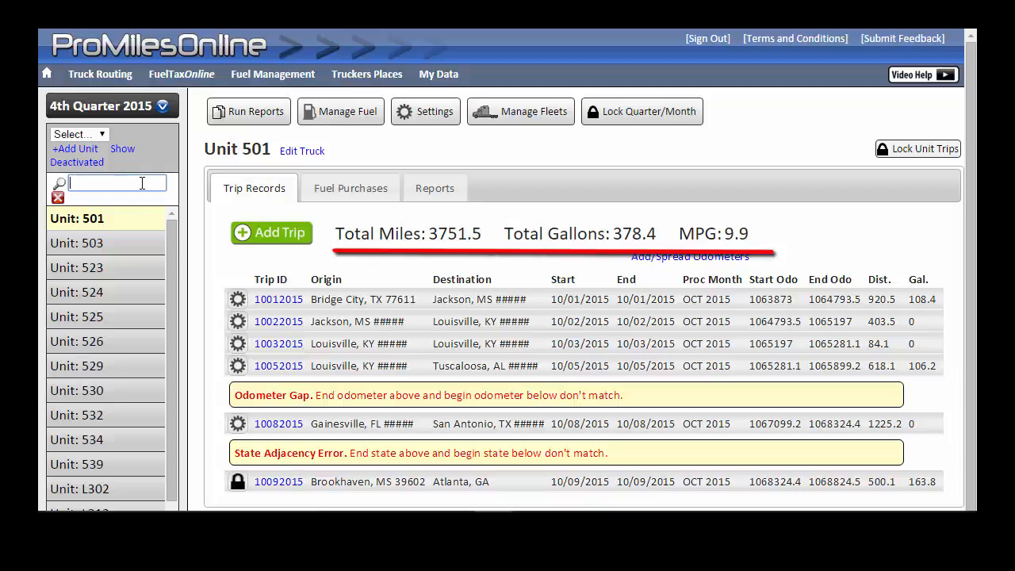
{"action": "mouse_move", "coordinate": [139, 225]}
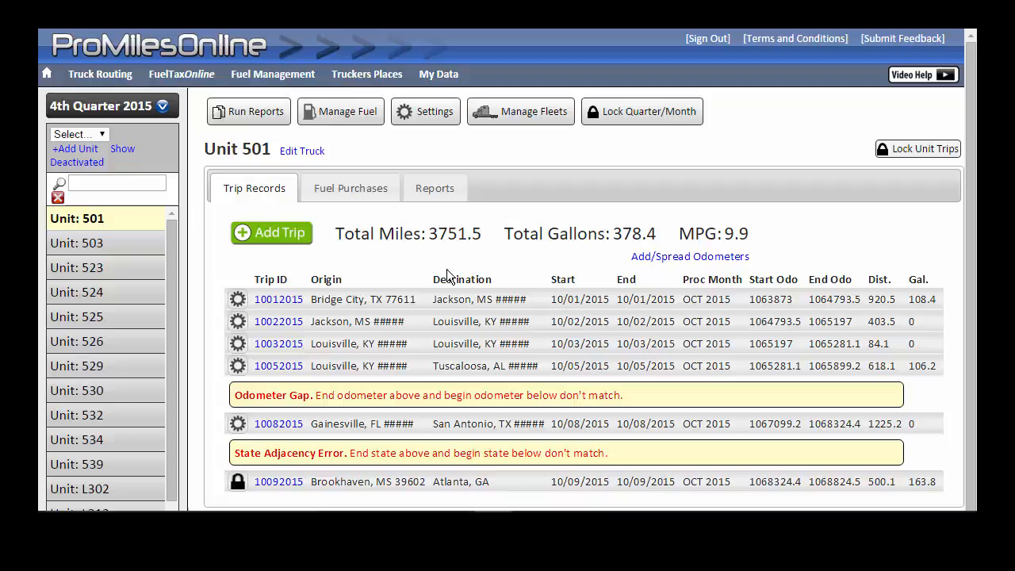
{"action": "mouse_move", "coordinate": [463, 268]}
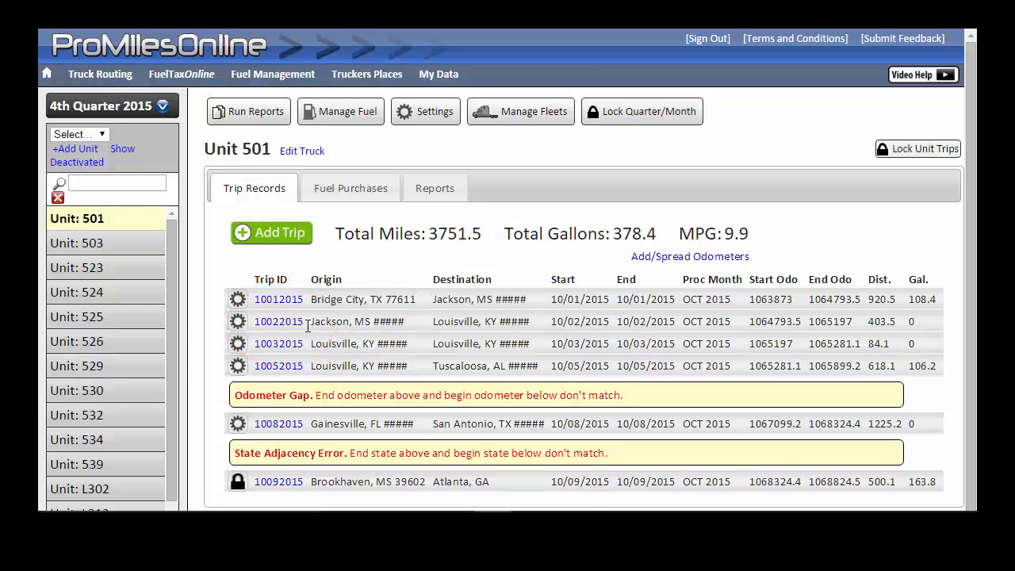
{"action": "mouse_move", "coordinate": [237, 301]}
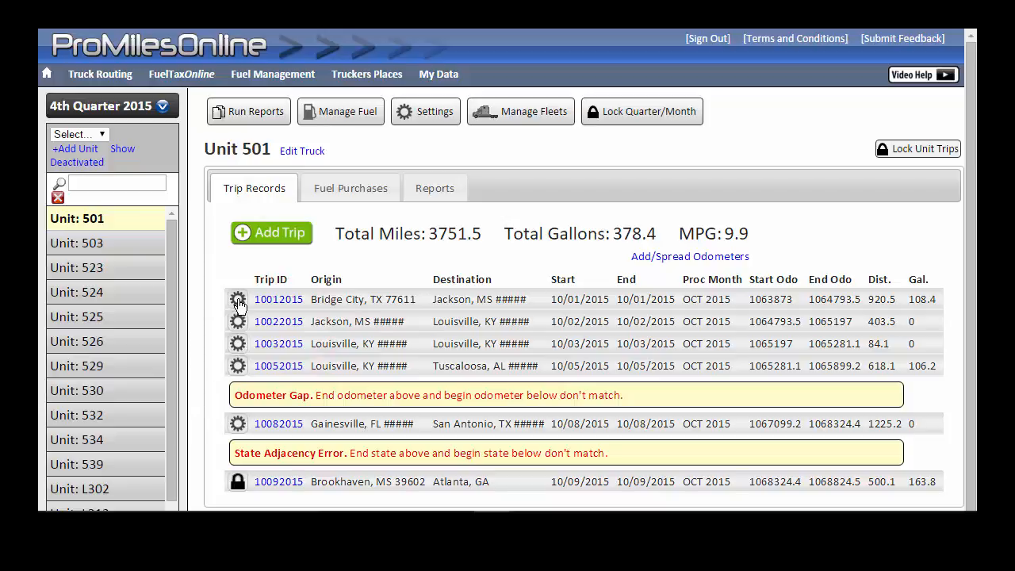
{"action": "left_click", "coordinate": [238, 298]}
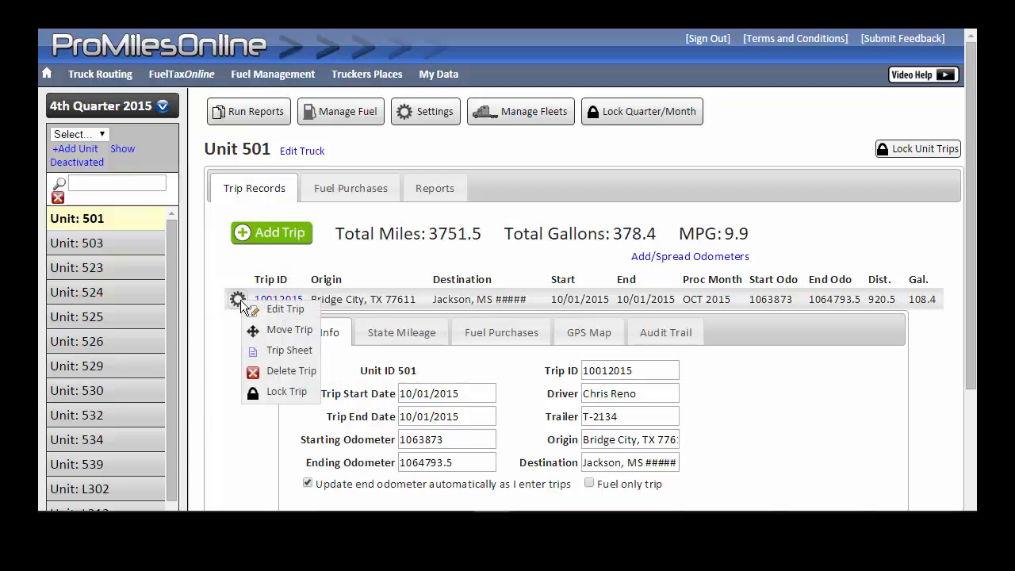
{"action": "mouse_move", "coordinate": [288, 330]}
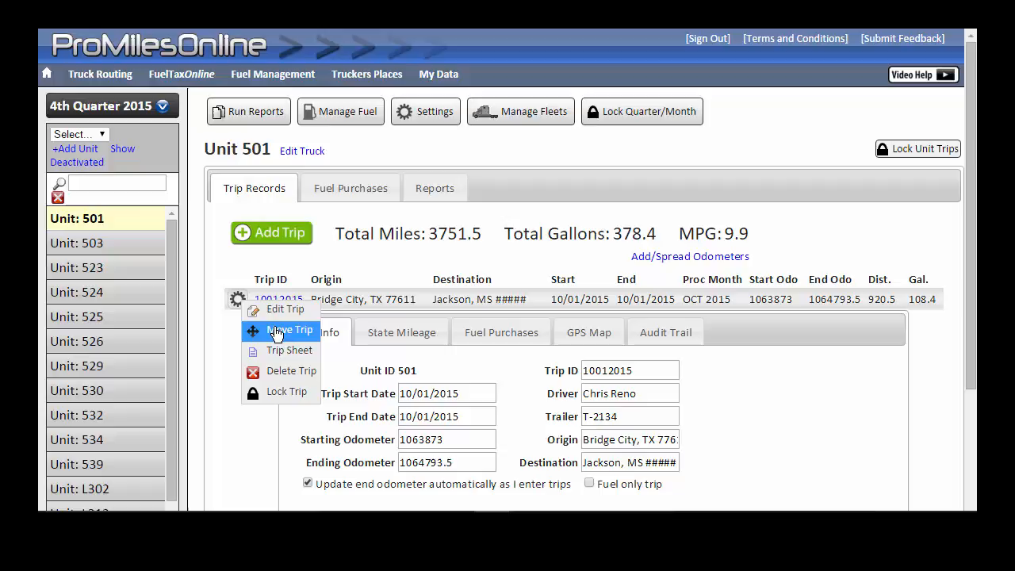
{"action": "mouse_move", "coordinate": [300, 351]}
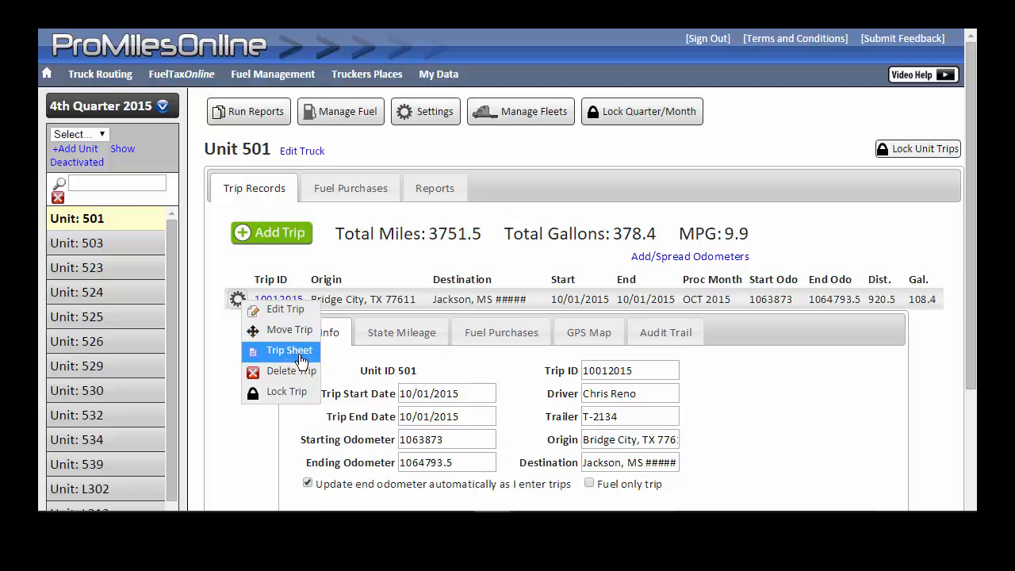
{"action": "mouse_move", "coordinate": [305, 393]}
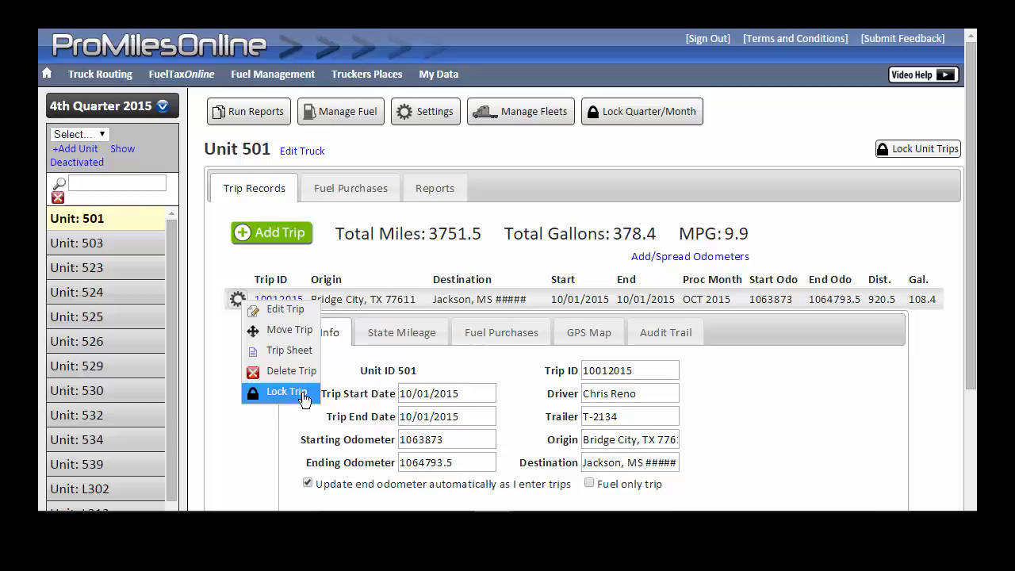
{"action": "left_click", "coordinate": [285, 391]}
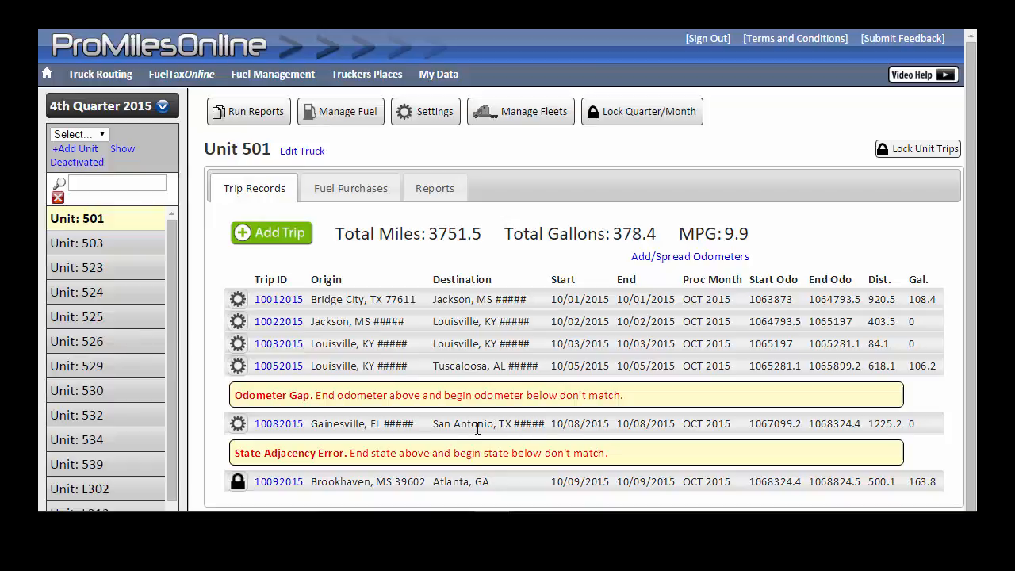
{"action": "mouse_move", "coordinate": [472, 443]}
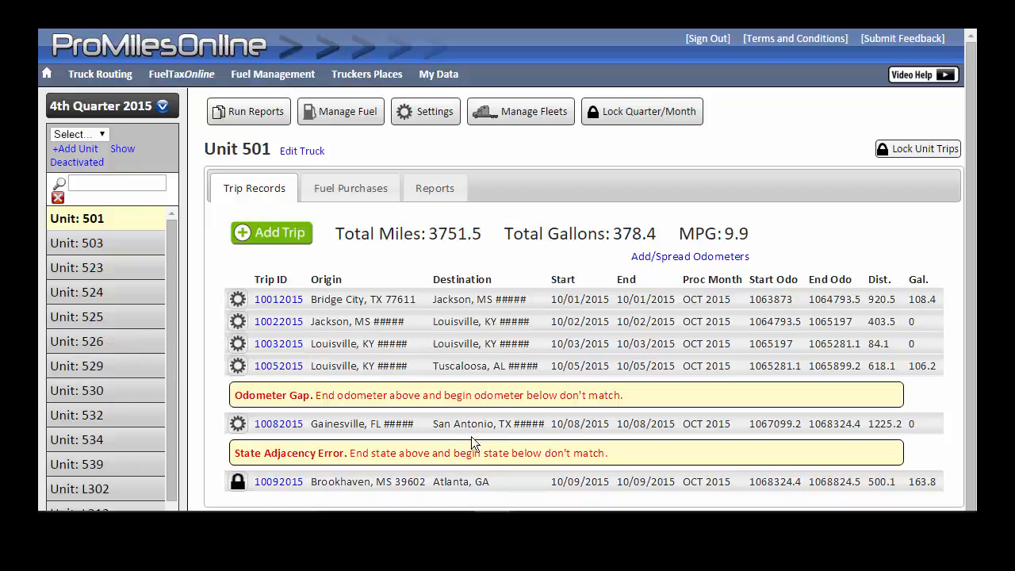
{"action": "mouse_move", "coordinate": [356, 494]}
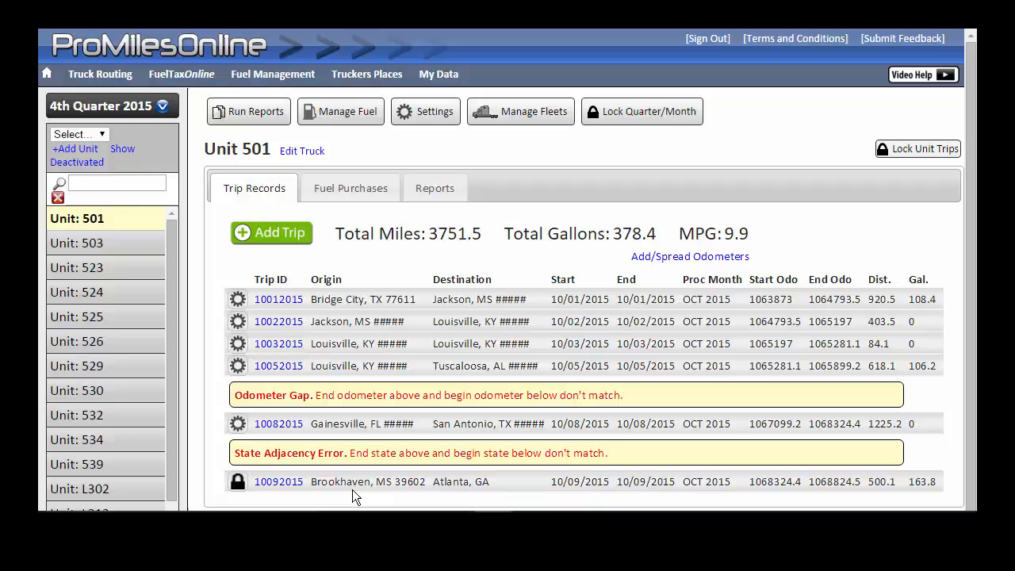
{"action": "mouse_move", "coordinate": [282, 371]}
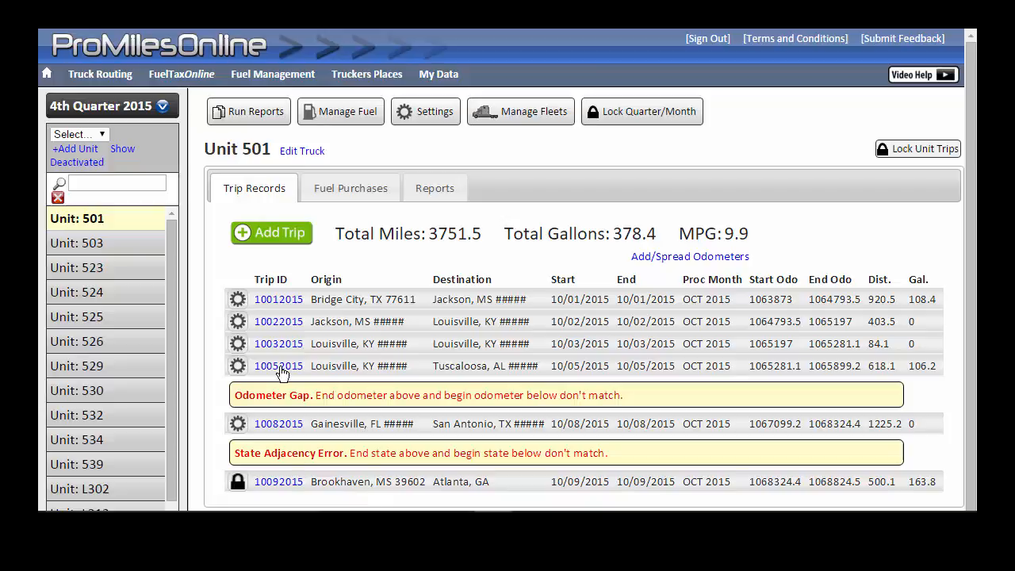
Bring up the Trip Info editor for trip 10052015, Louisville KY to Tuscaloosa AL.
{"action": "left_click", "coordinate": [279, 364]}
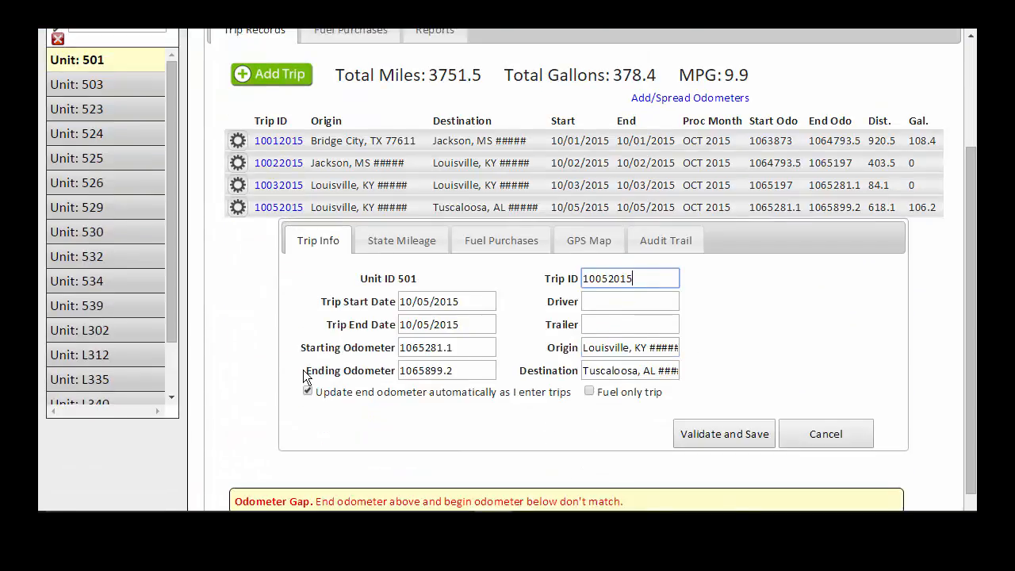
View trip 10052015's state mileage: KY 210.4, TN 185.4, AL 222.3 miles.
{"action": "scroll", "scroll_direction": "down", "scroll_amount": 3}
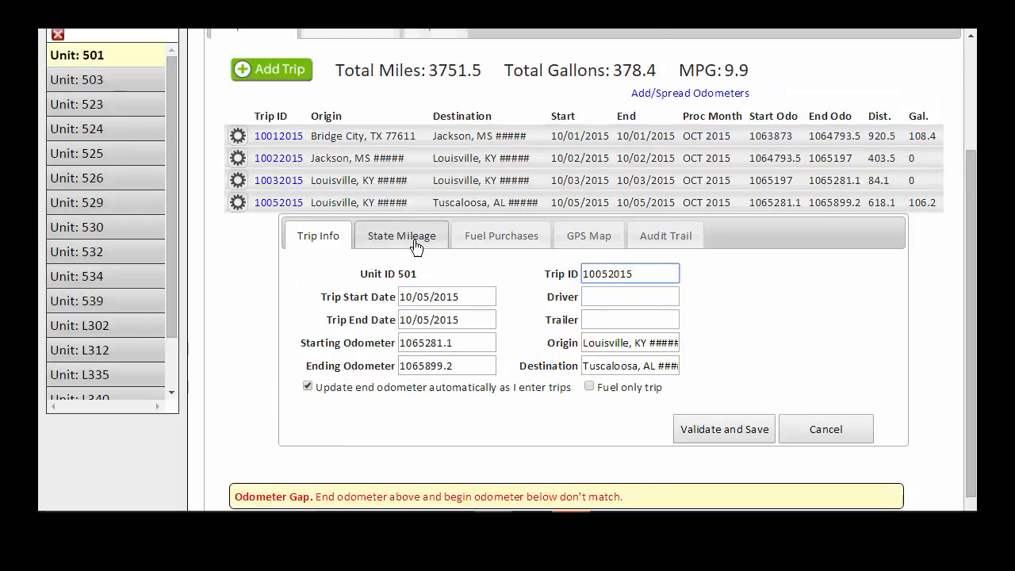
{"action": "left_click", "coordinate": [402, 235]}
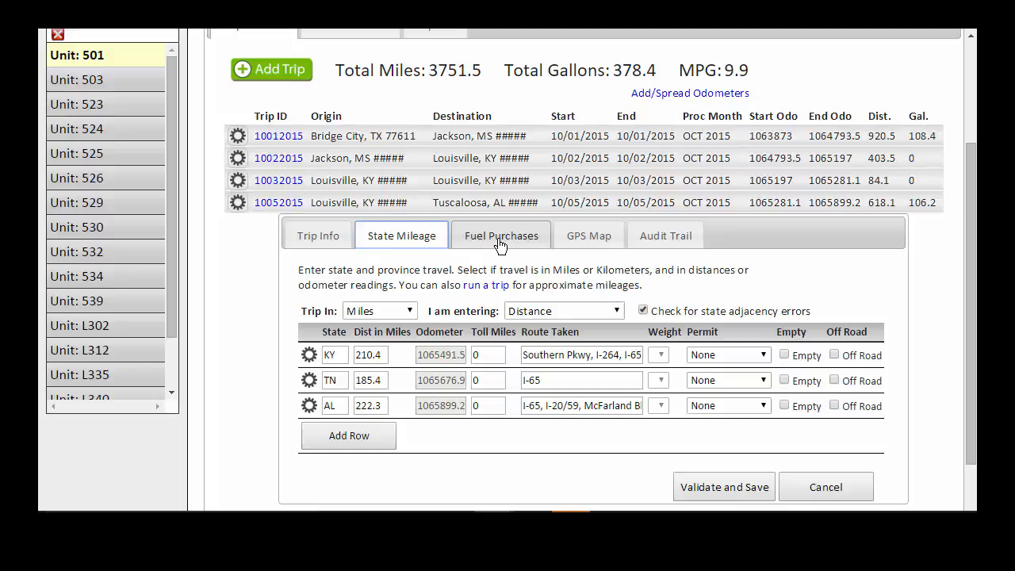
{"action": "left_click", "coordinate": [501, 234]}
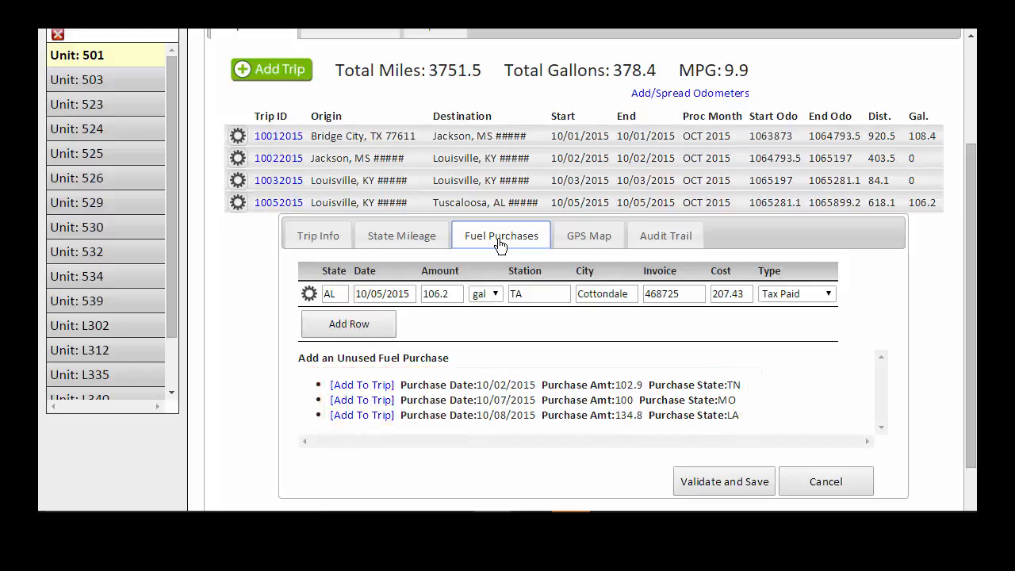
{"action": "mouse_move", "coordinate": [501, 241]}
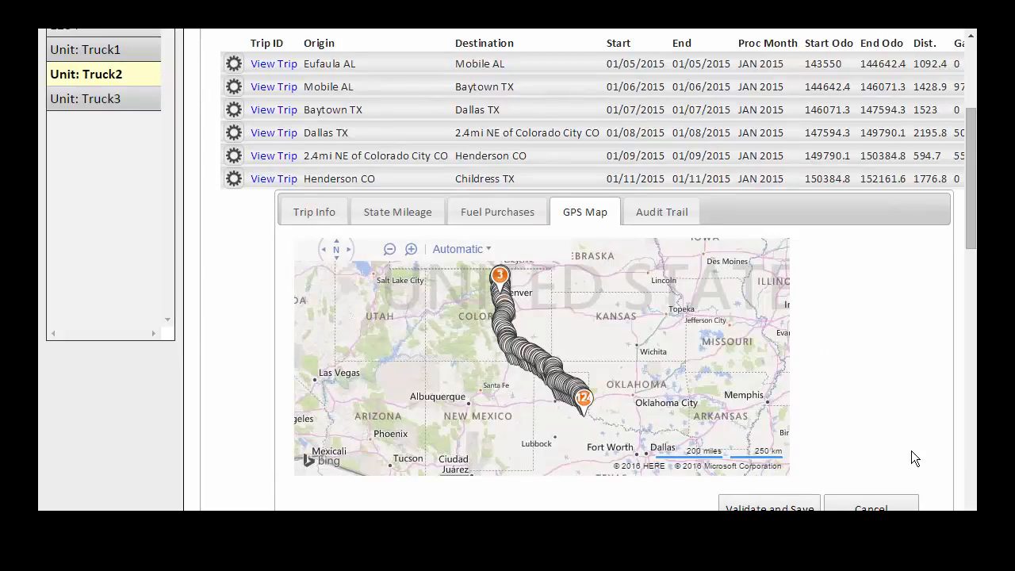
{"action": "mouse_move", "coordinate": [868, 454]}
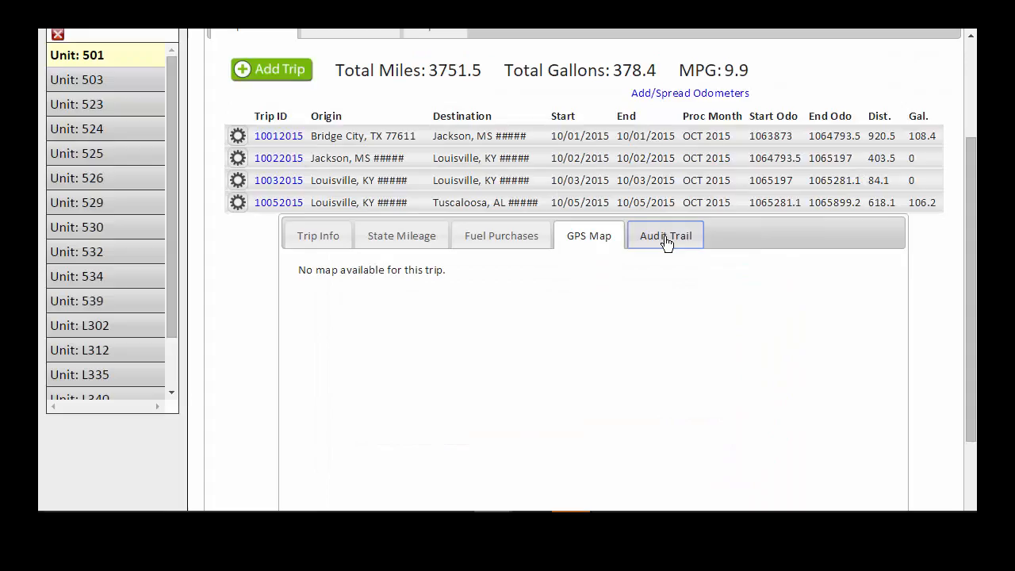
View trip 10052015's audit trail with its four edit timestamps.
{"action": "left_click", "coordinate": [664, 234]}
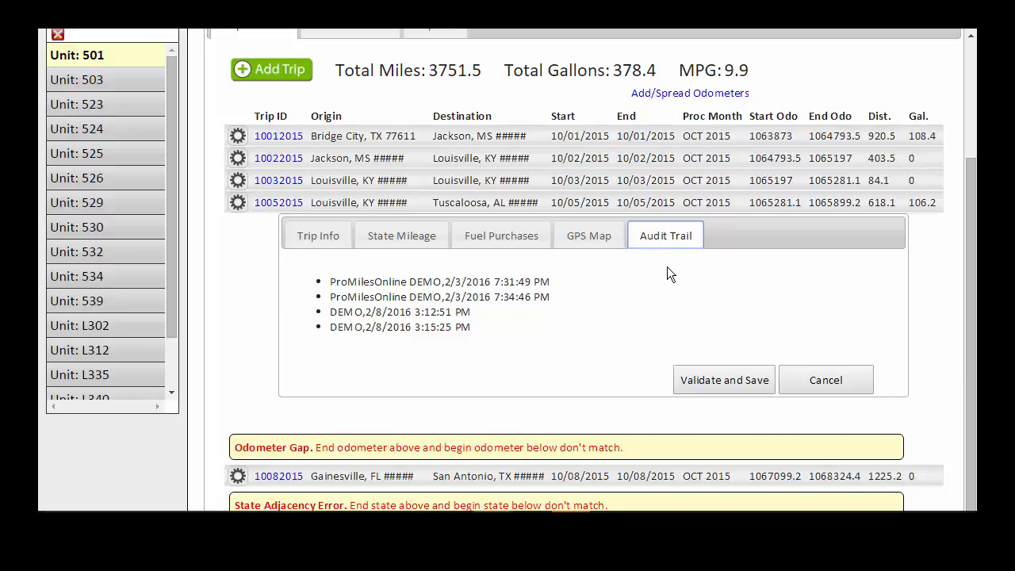
{"action": "mouse_move", "coordinate": [663, 333]}
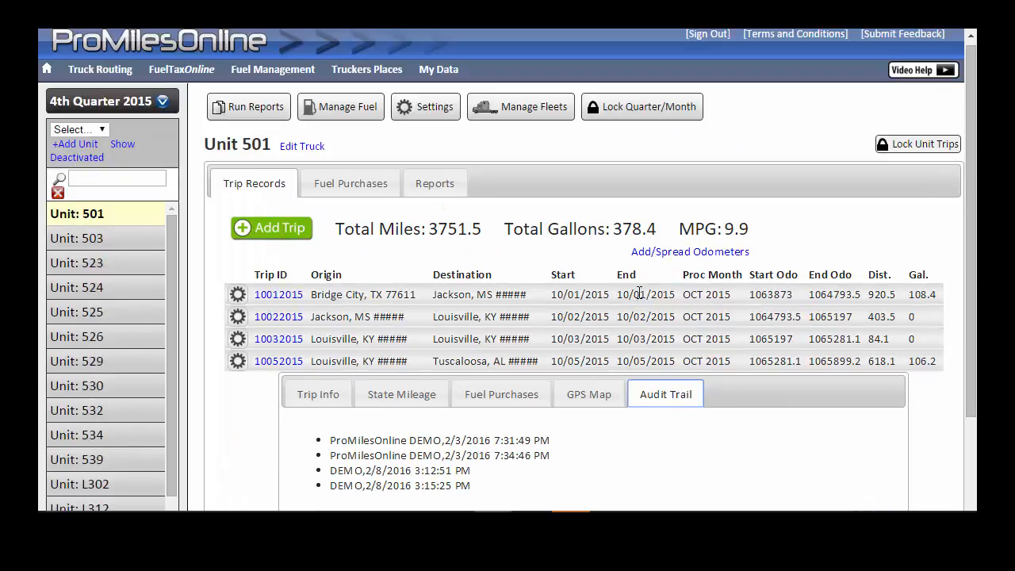
Generate Unit 501's Fuel and Mile Tax Summary for 2015-4 showing 27.73 due.
{"action": "left_click", "coordinate": [459, 184]}
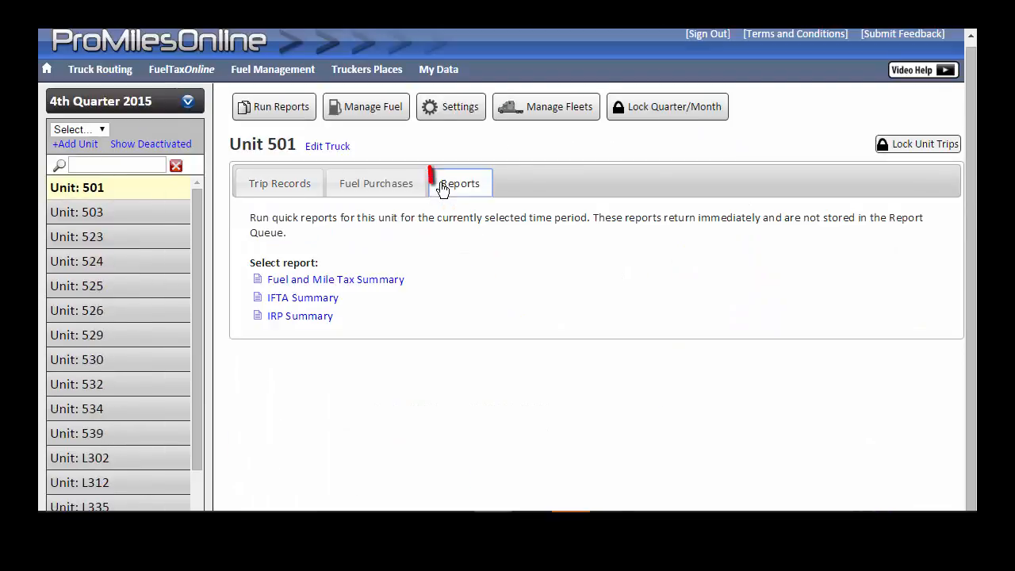
{"action": "left_click", "coordinate": [460, 184]}
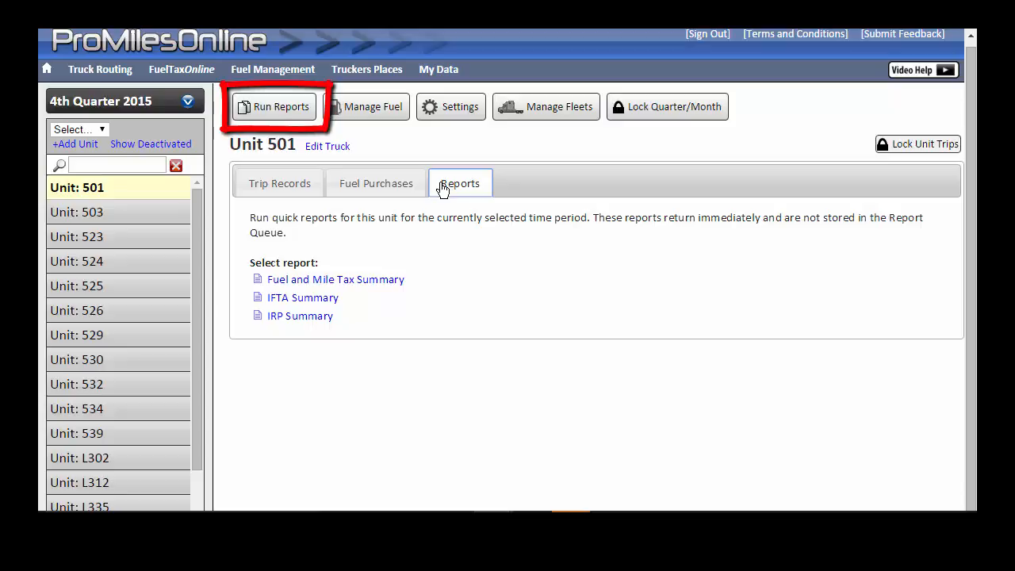
{"action": "mouse_move", "coordinate": [431, 288]}
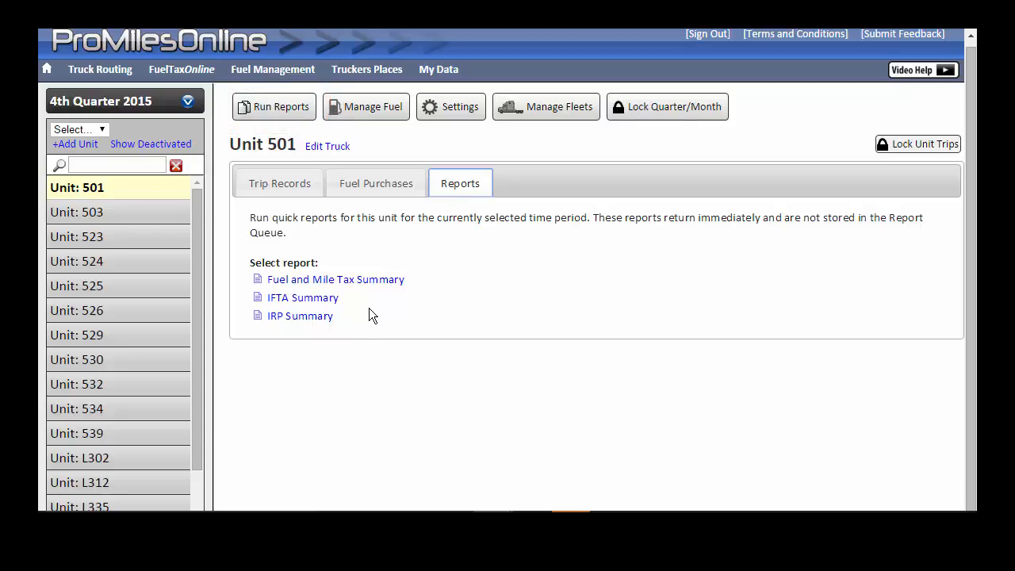
{"action": "mouse_move", "coordinate": [364, 305]}
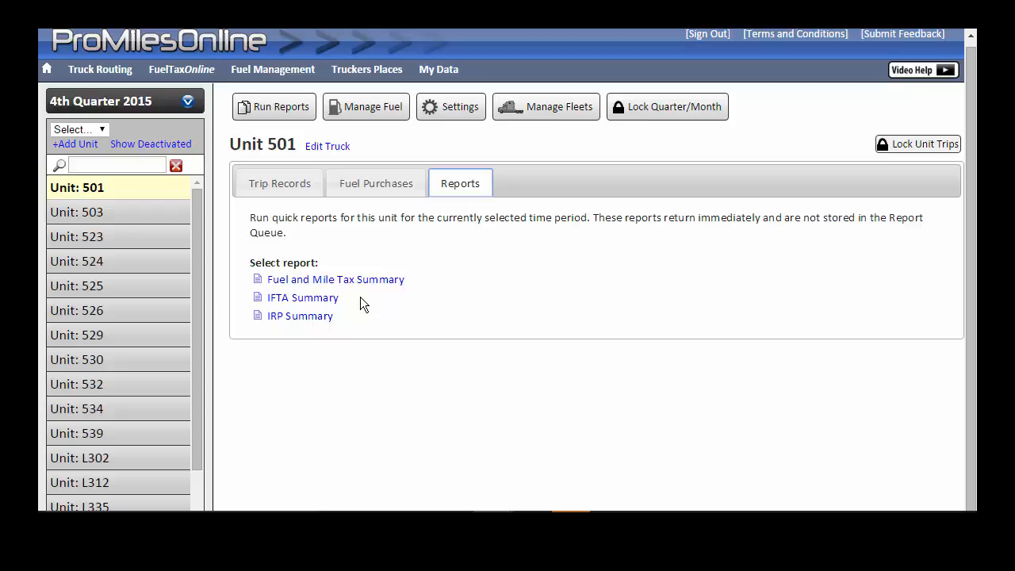
{"action": "left_click", "coordinate": [336, 279]}
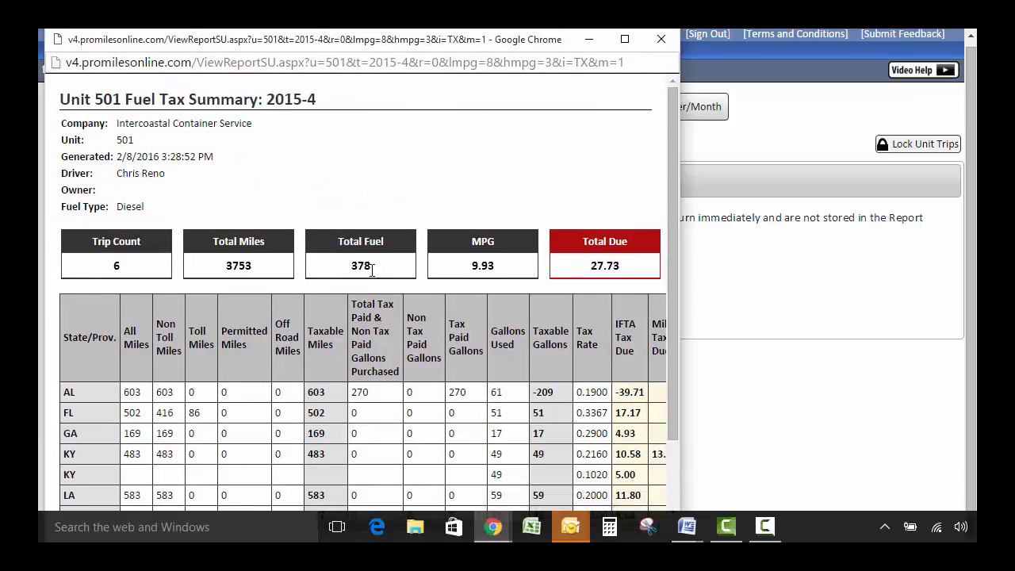
{"action": "scroll", "scroll_direction": "down", "scroll_amount": 3}
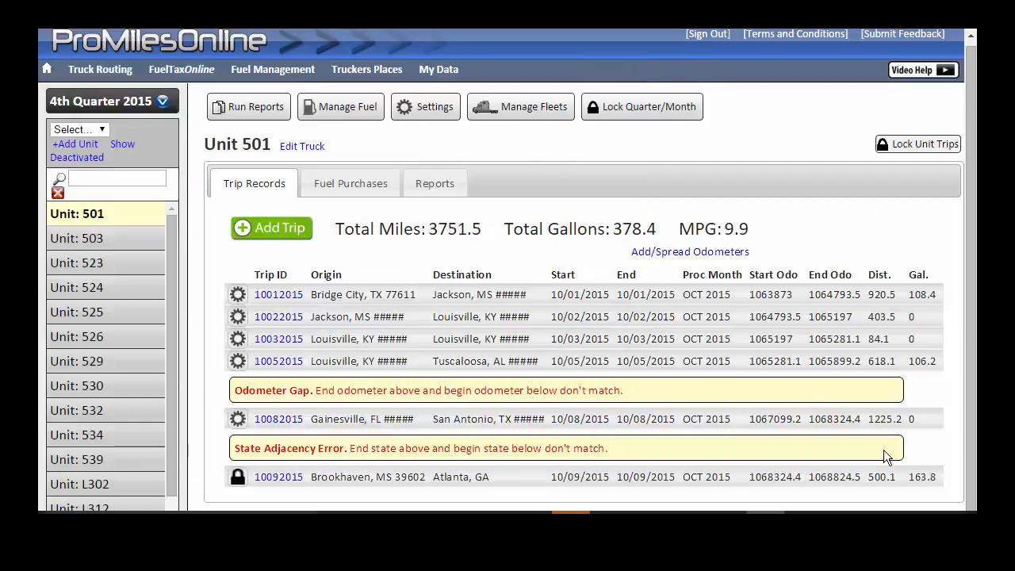
{"action": "mouse_move", "coordinate": [426, 361]}
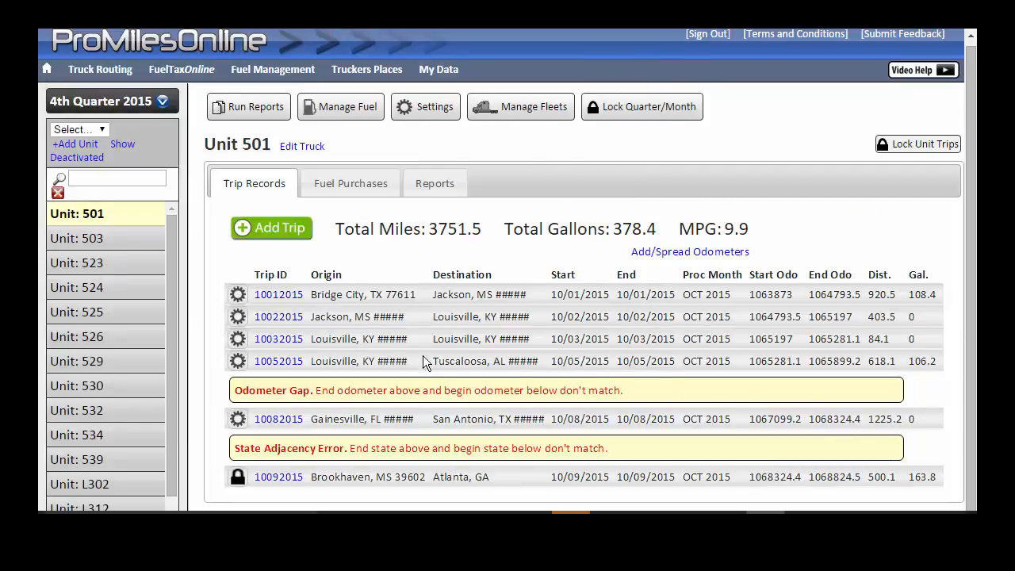
{"action": "mouse_move", "coordinate": [330, 374]}
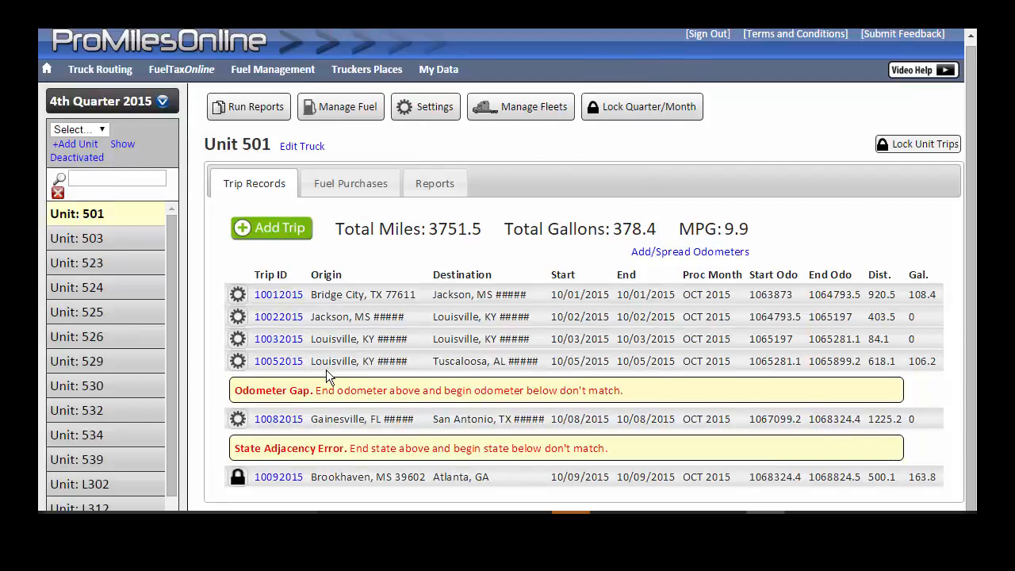